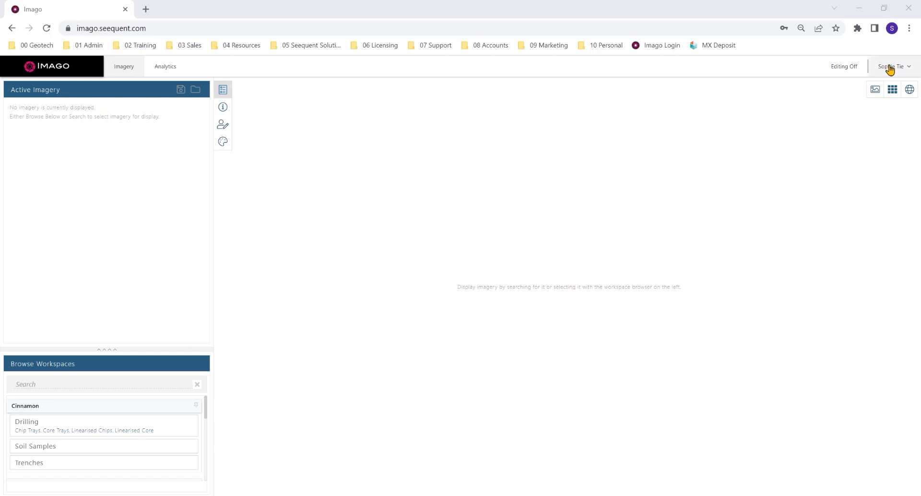
Step: Go from the account menu to the Settings Profiles page listing four capture profiles
left_click(892, 65)
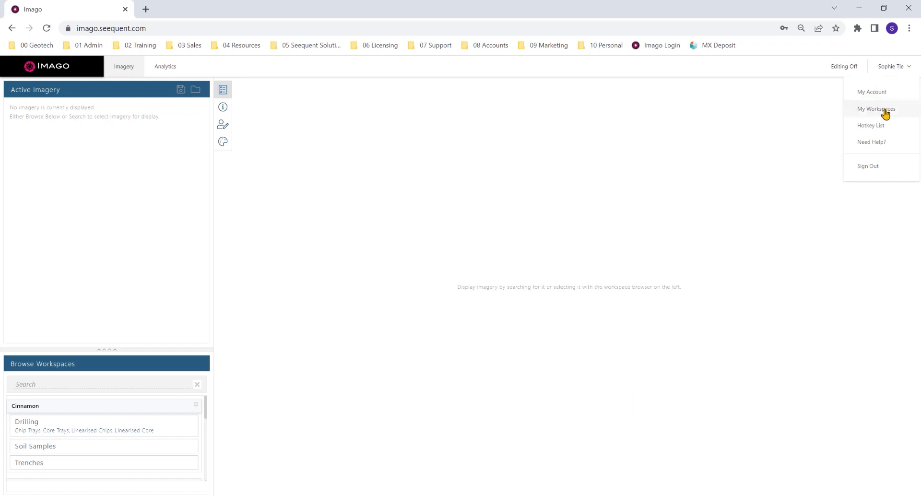
left_click(875, 109)
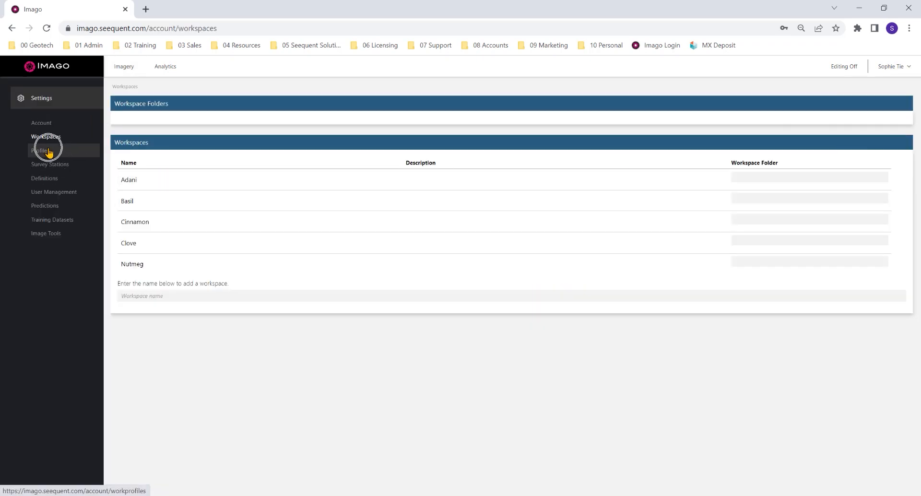
left_click(40, 150)
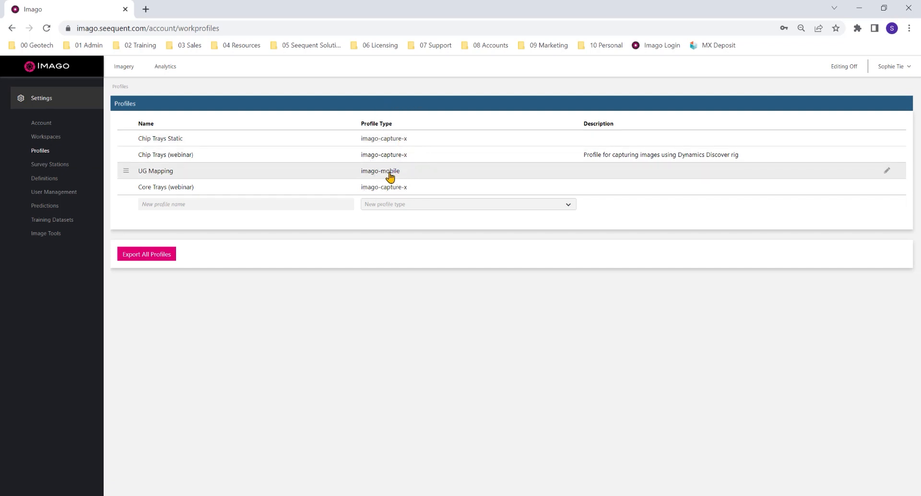
Step: Enter 'Core Boxes' as the name of a new imago-capture-x profile
left_click(246, 204)
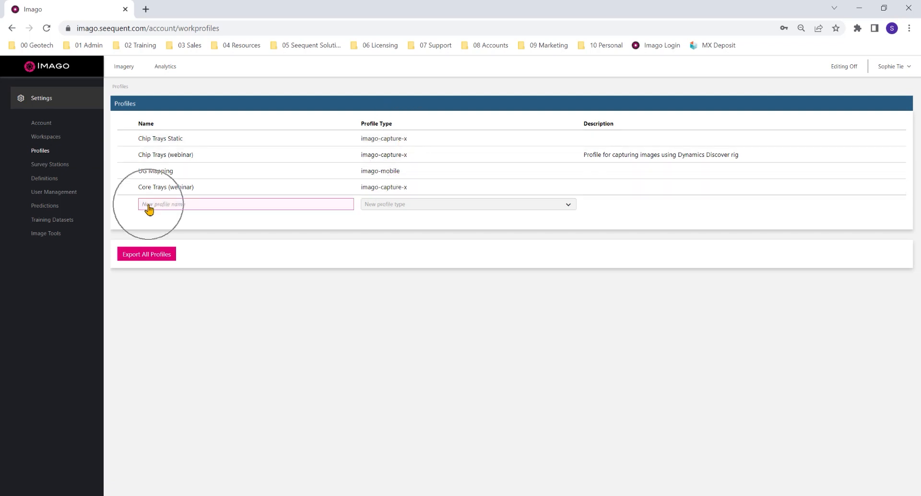
type("Core Boxes")
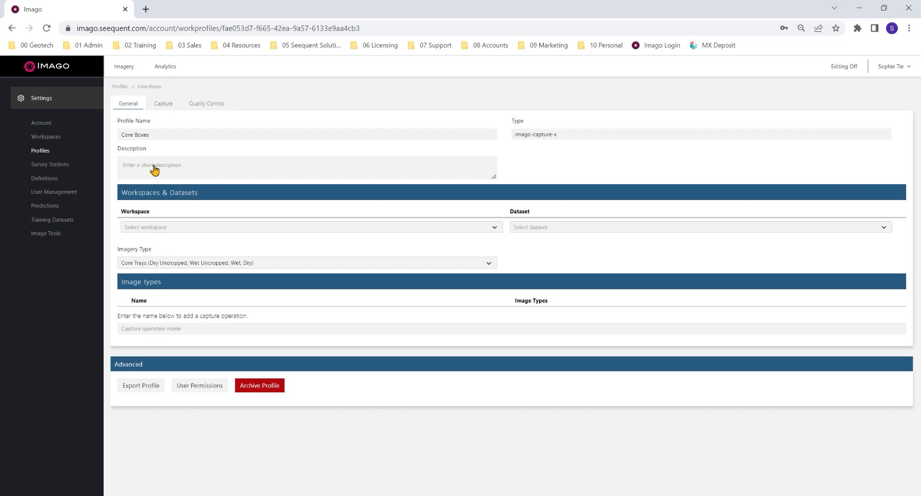
Step: Add a profile description and link the Basil workspace's Tunneling dataset
type("A capturing profile for core boxes")
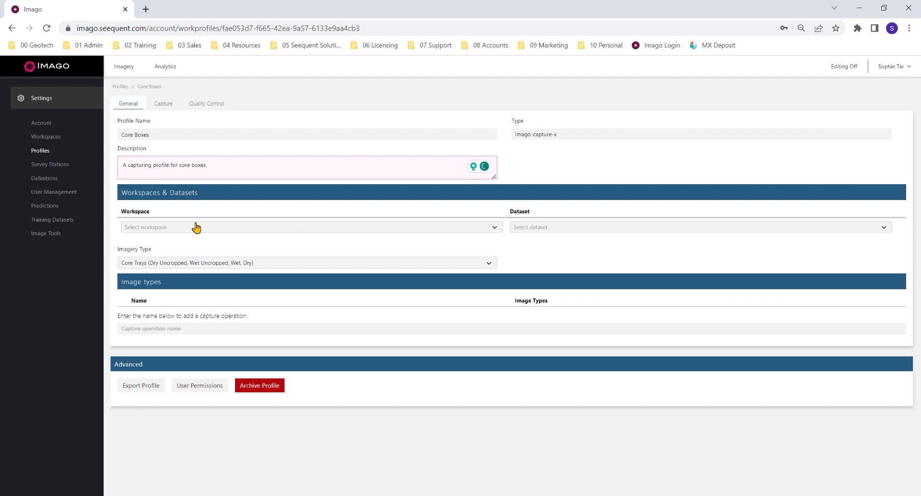
left_click(308, 227)
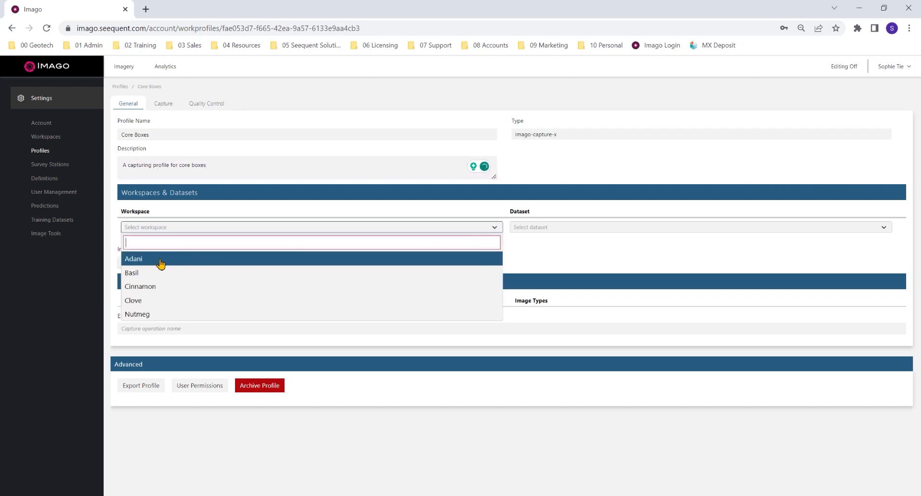
left_click(132, 272)
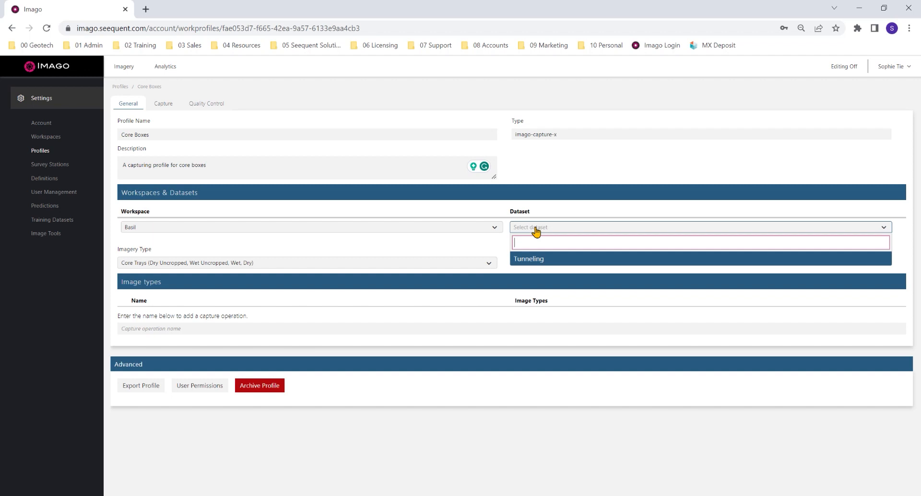
left_click(528, 258)
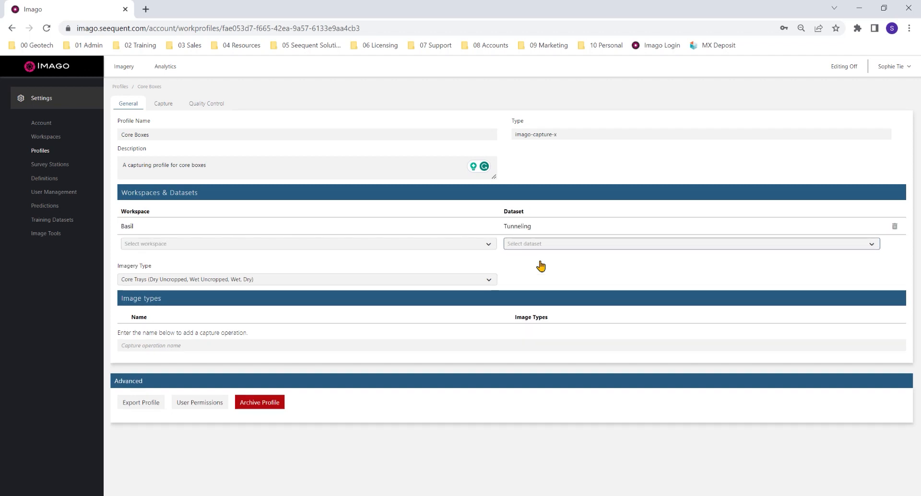
Step: Link the Cinnamon workspace's Drilling dataset to the profile
left_click(306, 243)
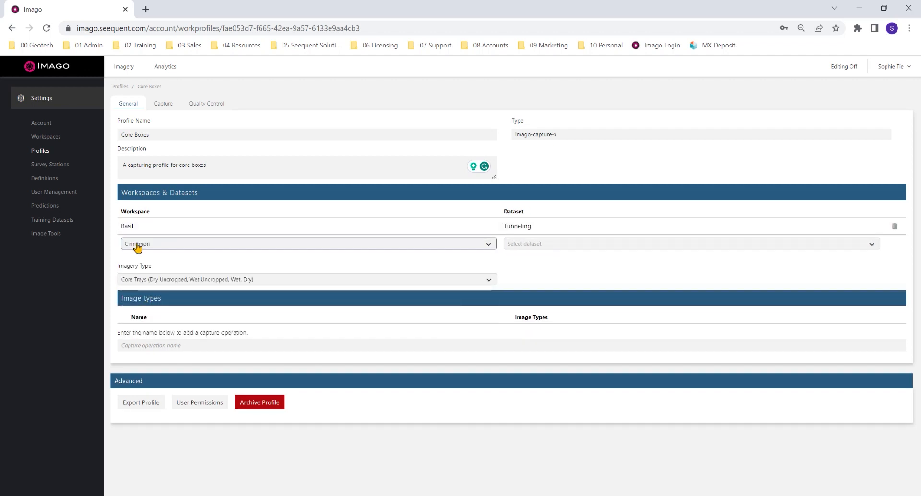
left_click(690, 243)
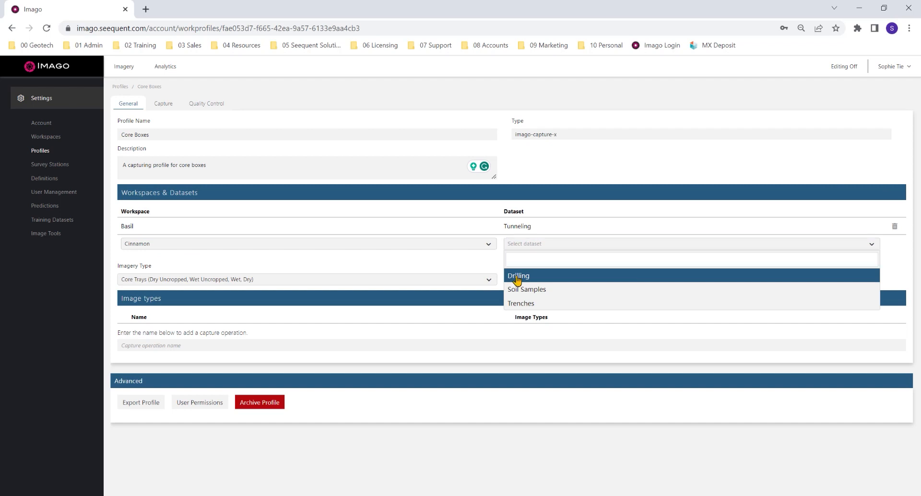
left_click(518, 276)
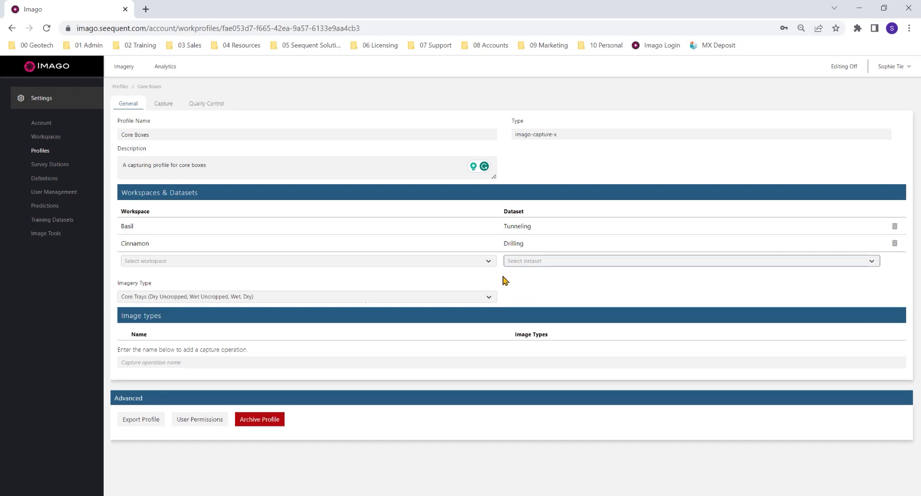
left_click(306, 296)
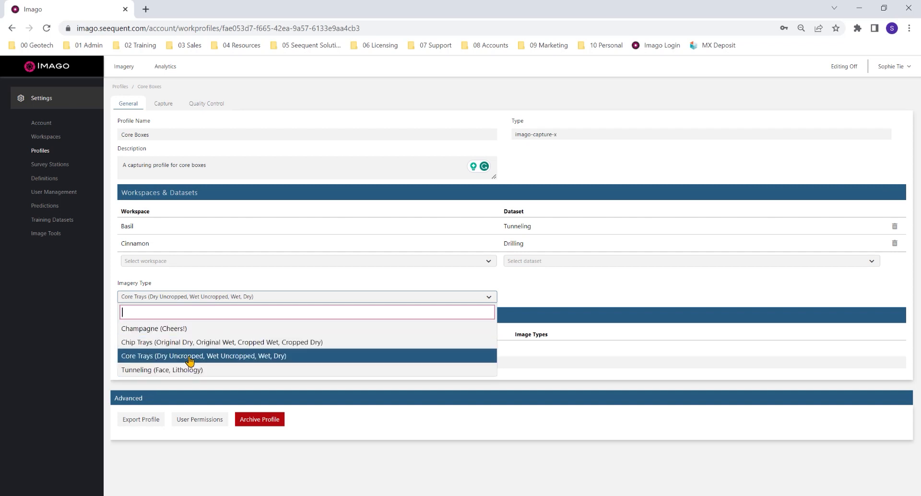
Step: Keep Core Trays imagery and add Wet and UV capture operations, leaving Dry first
left_click(203, 355)
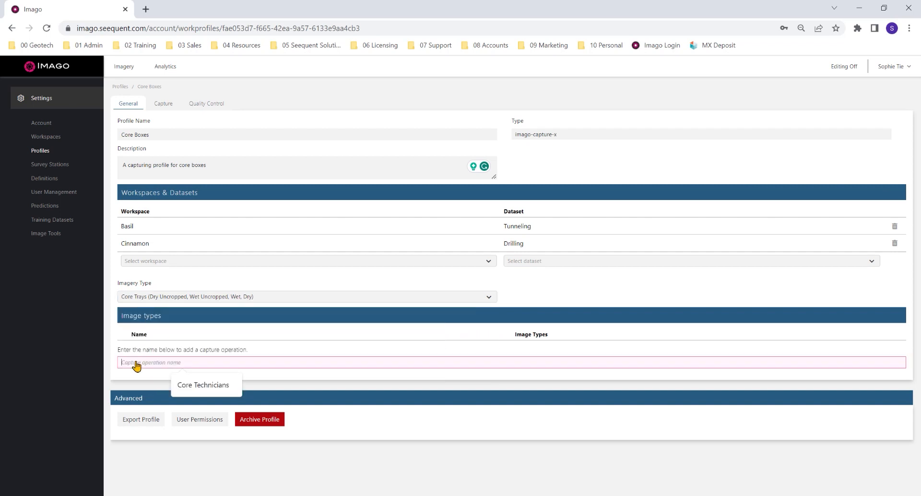
mouse_move(199, 343)
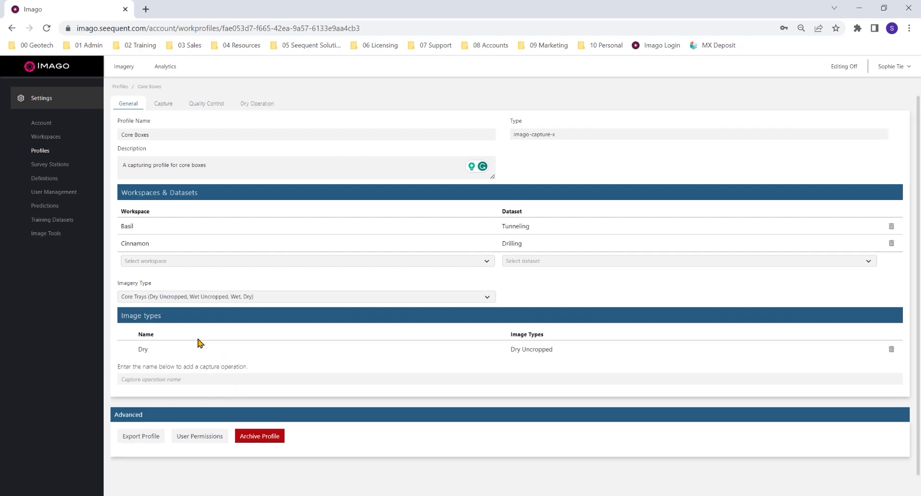
type("Wet")
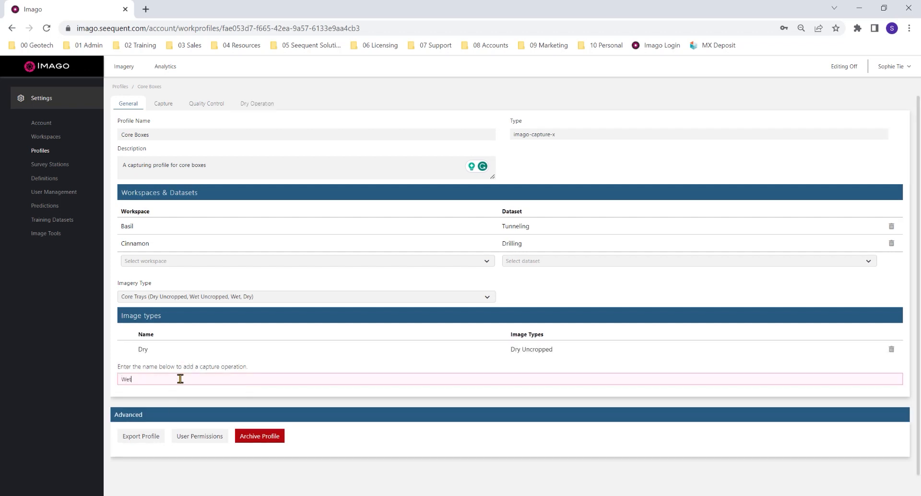
key("Enter")
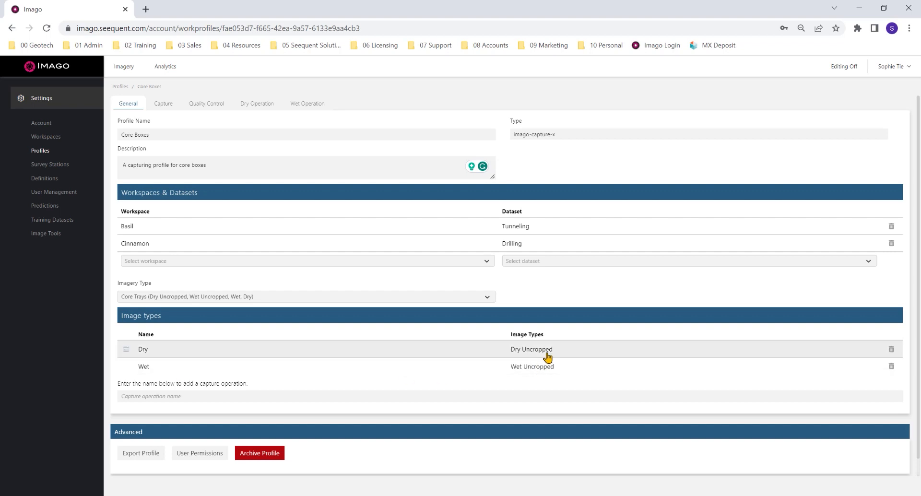
left_click_drag(125, 349, 126, 379)
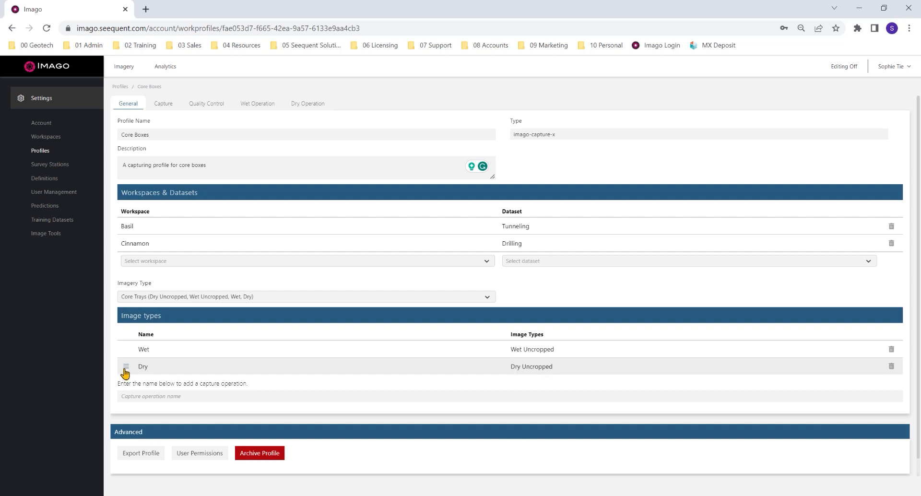
left_click_drag(125, 370, 126, 348)
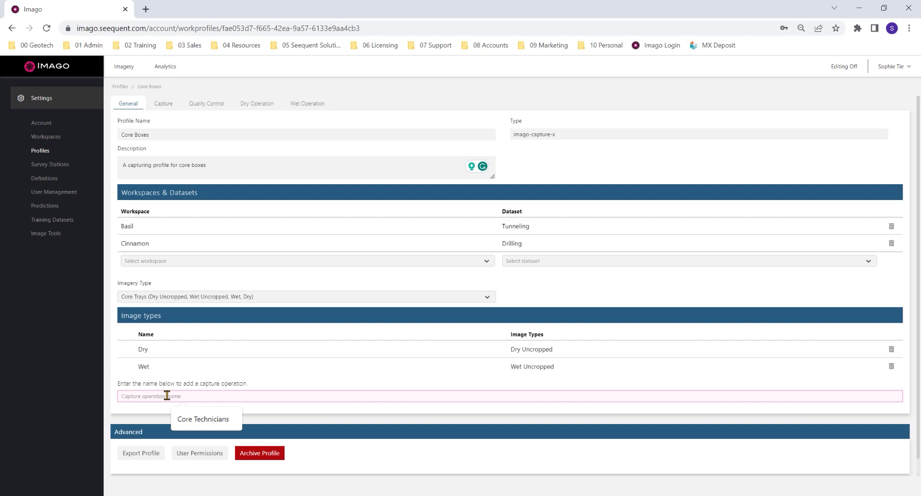
type("UV")
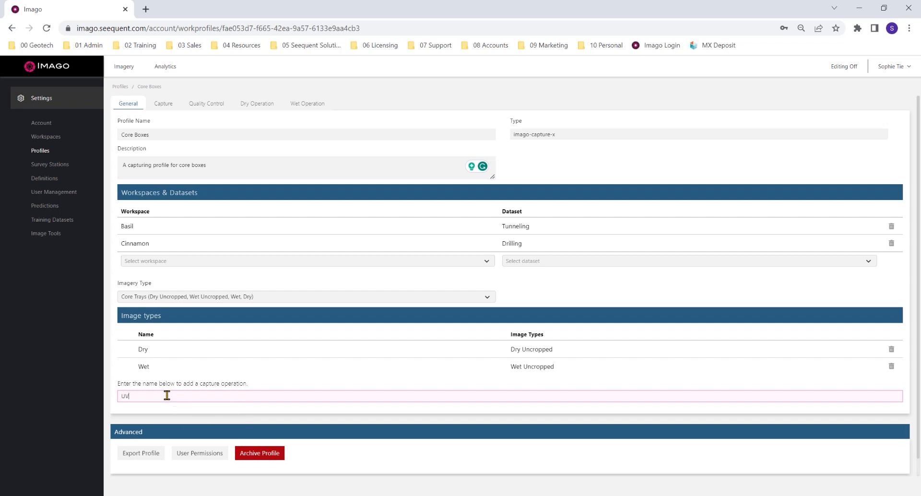
key("Enter")
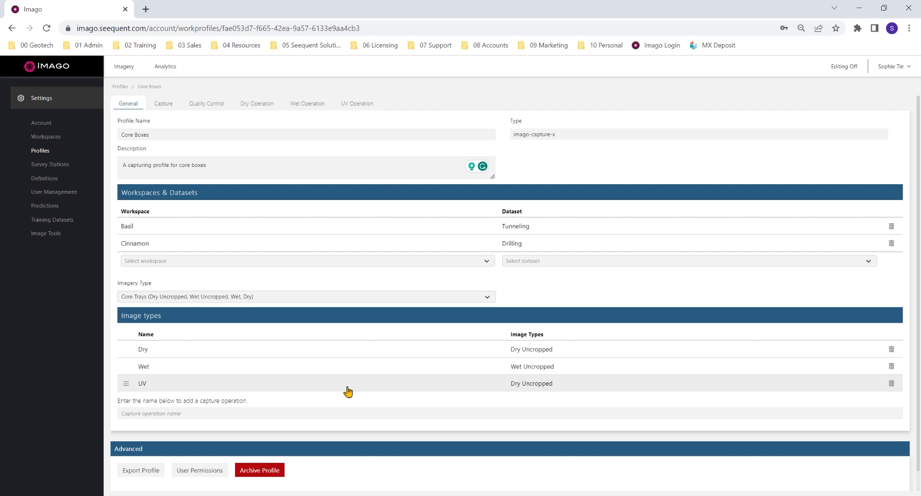
mouse_move(267, 301)
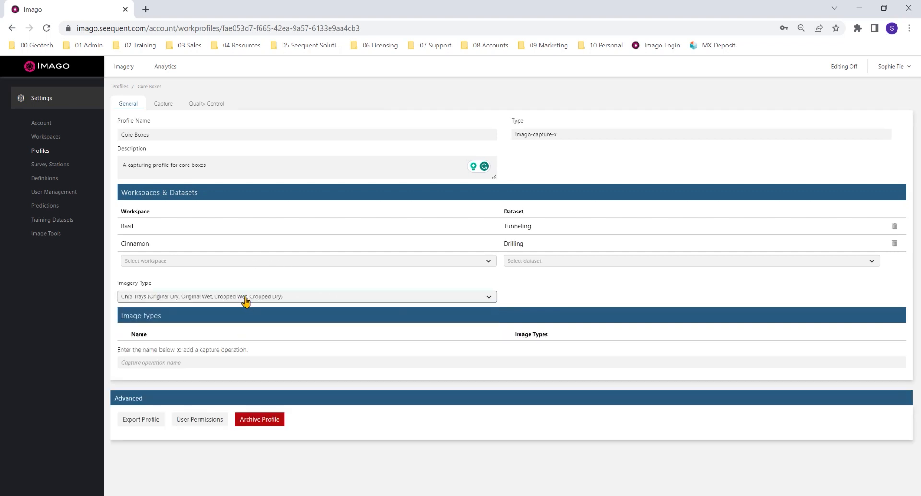
left_click(306, 296)
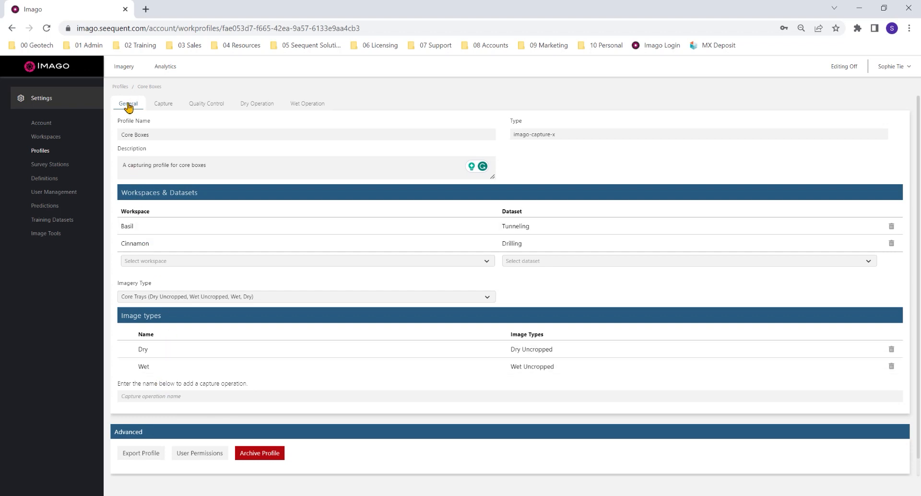
Step: Show the Capture tab with trigger sensor mode, box numbering and cropping options
left_click(163, 104)
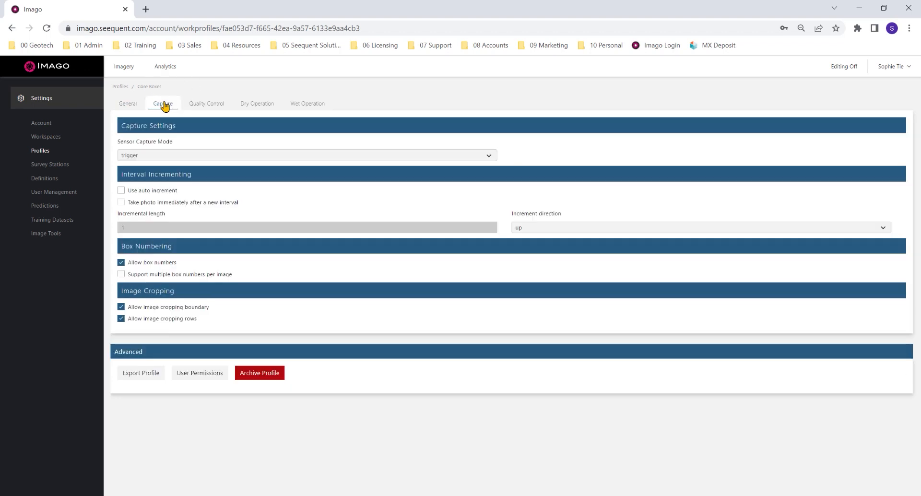
mouse_move(160, 189)
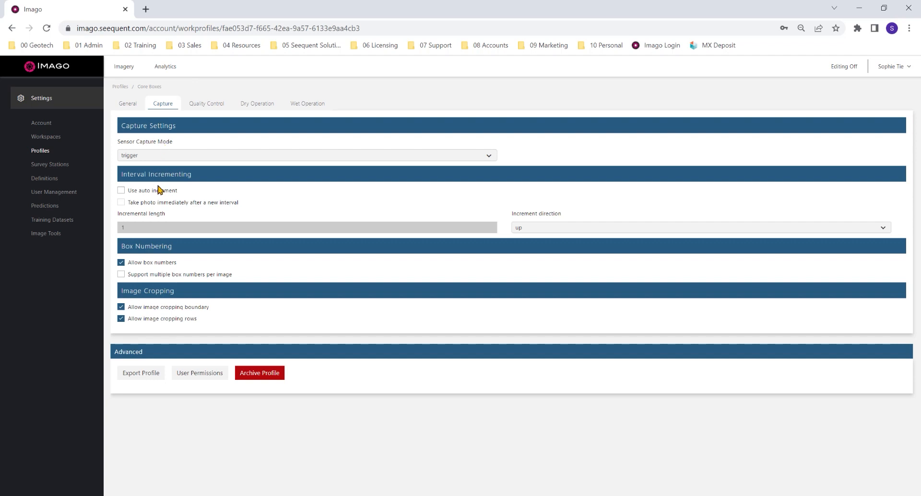
mouse_move(163, 201)
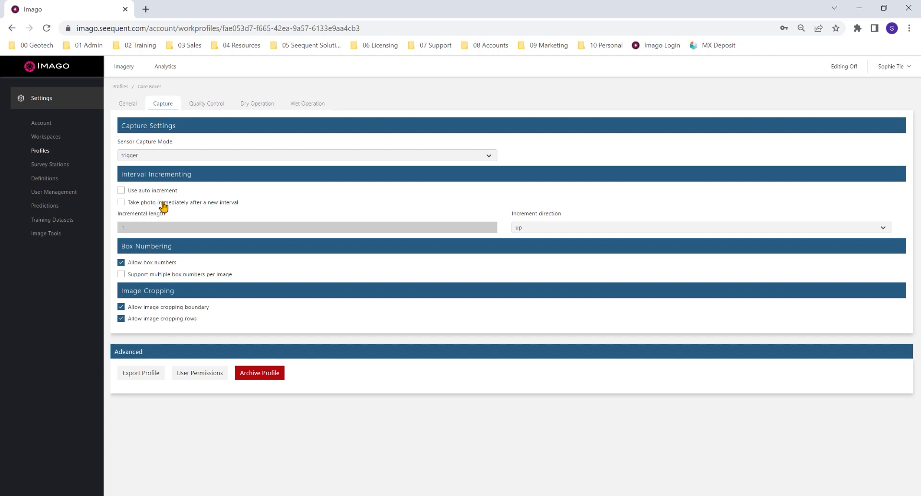
mouse_move(170, 244)
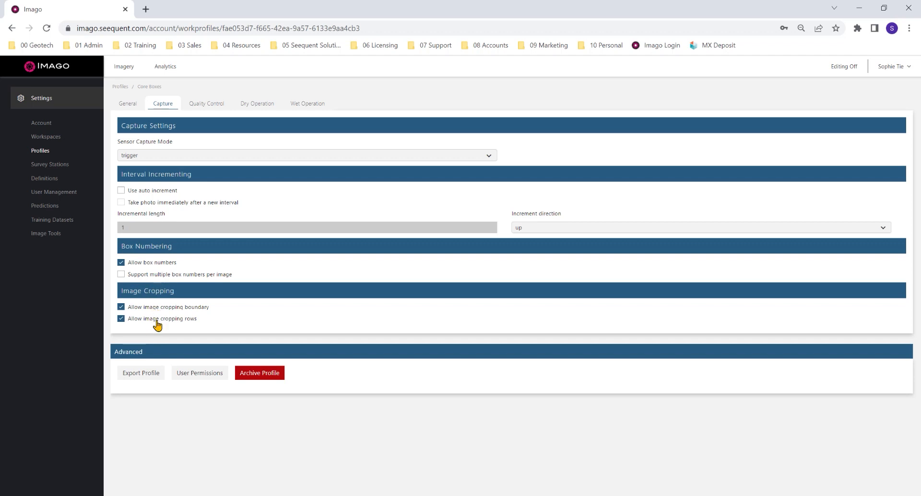
mouse_move(210, 311)
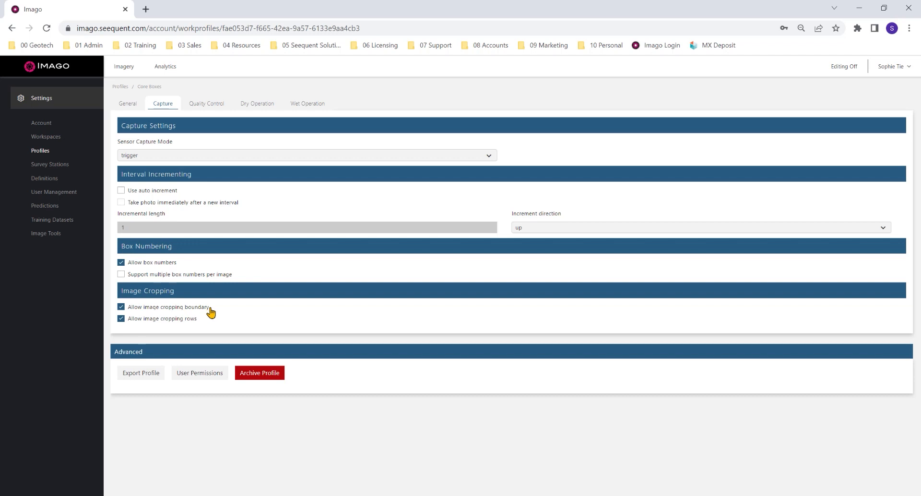
mouse_move(201, 322)
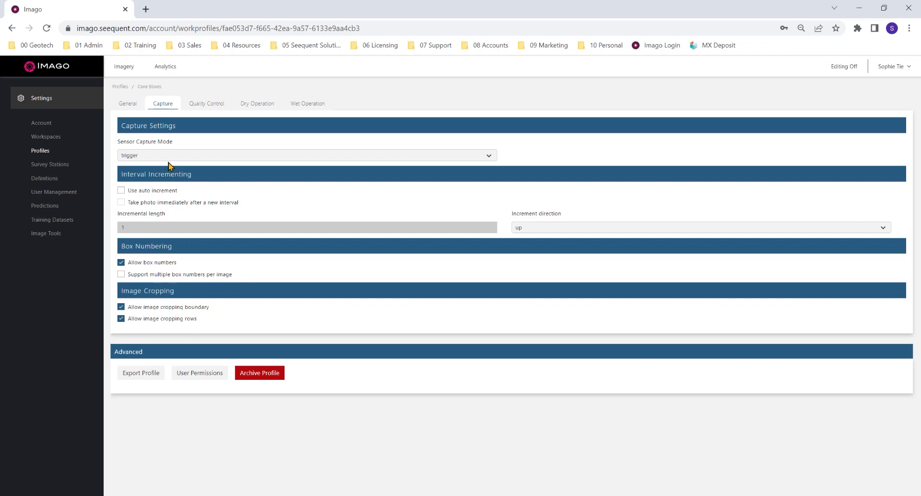
Step: Show the Quality Control tab with interval limits 0–100 and validation checks
left_click(206, 104)
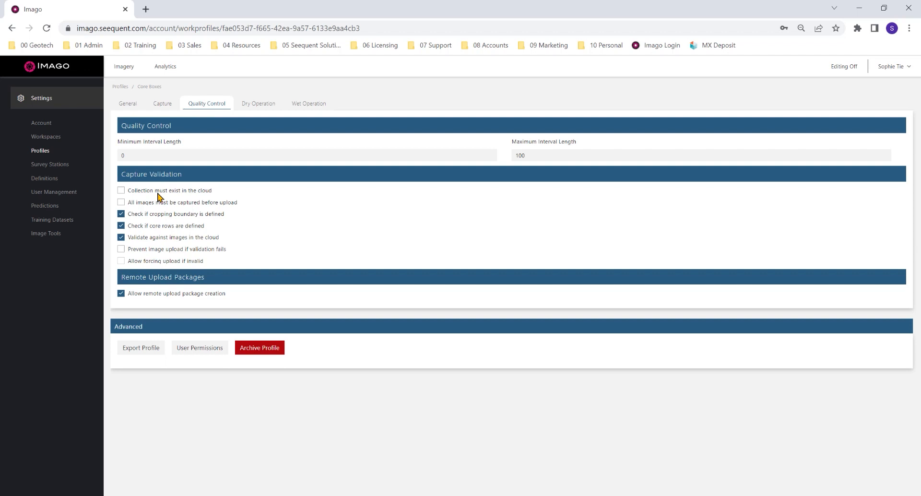
mouse_move(215, 195)
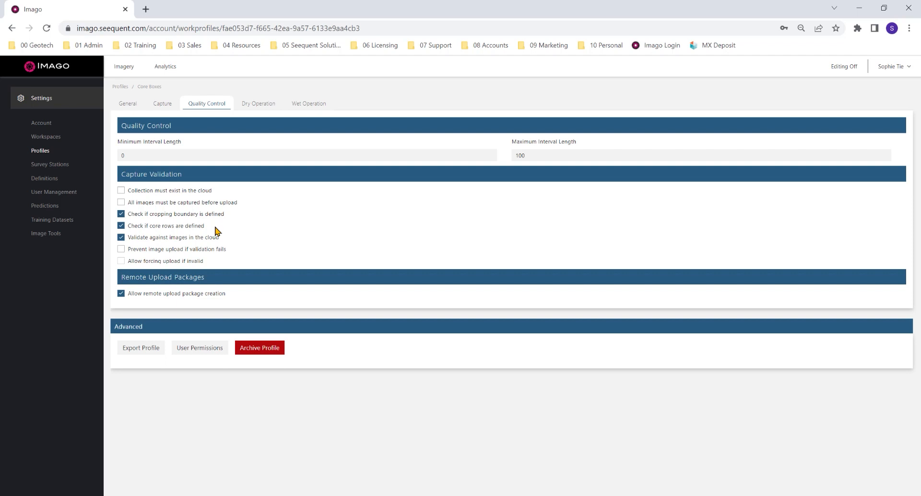
Step: Review the Dry operation's file format and quality, keeping JPEG at quality 90
left_click(256, 104)
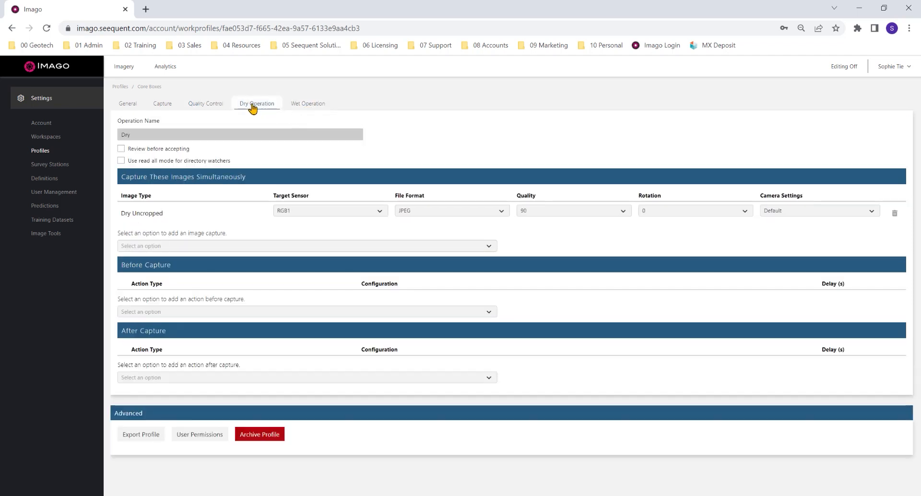
left_click(329, 210)
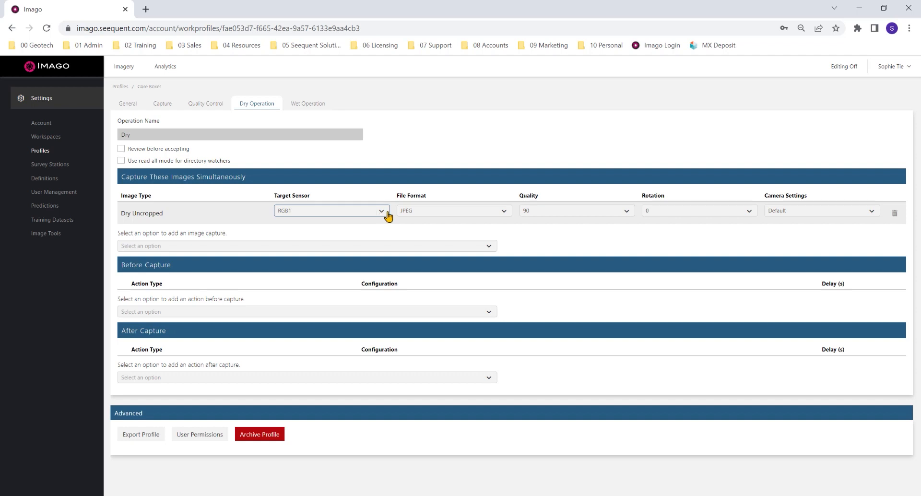
left_click(453, 210)
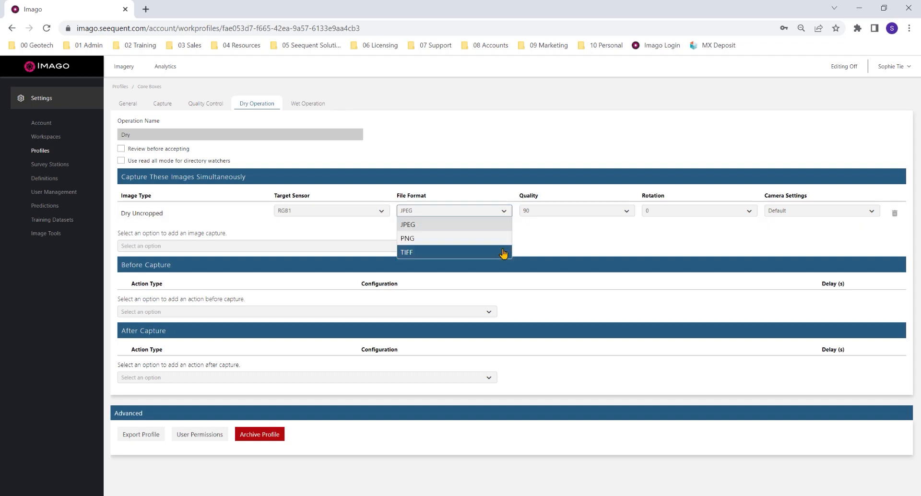
left_click(502, 211)
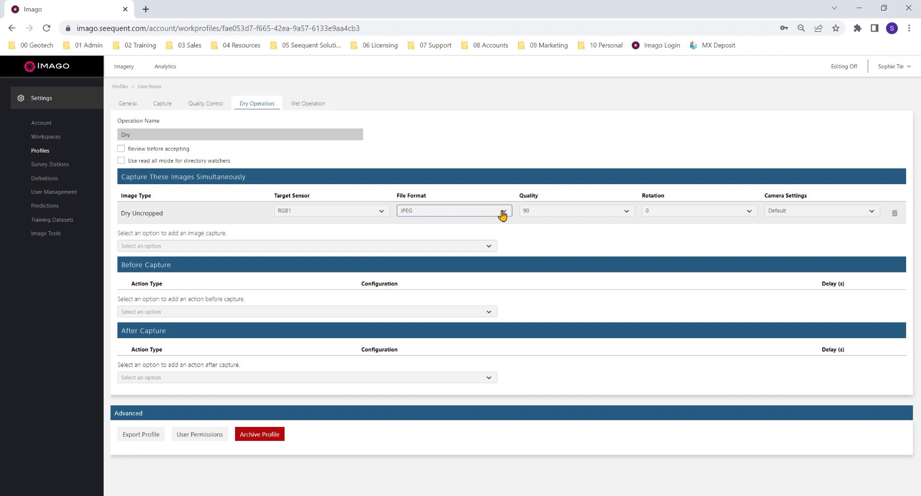
left_click(575, 211)
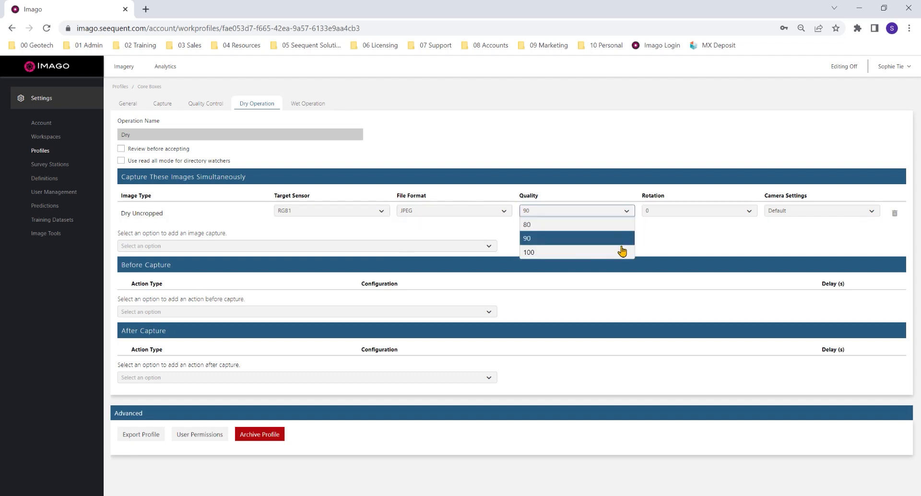
left_click(529, 252)
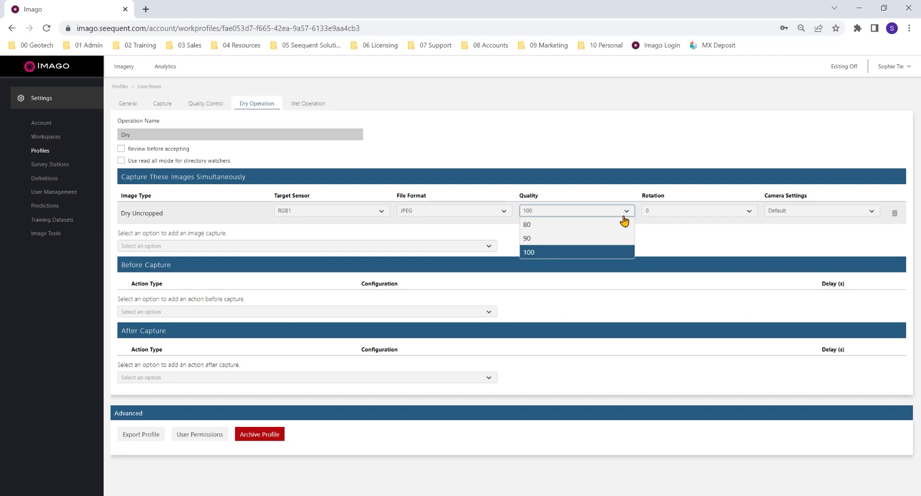
left_click(526, 238)
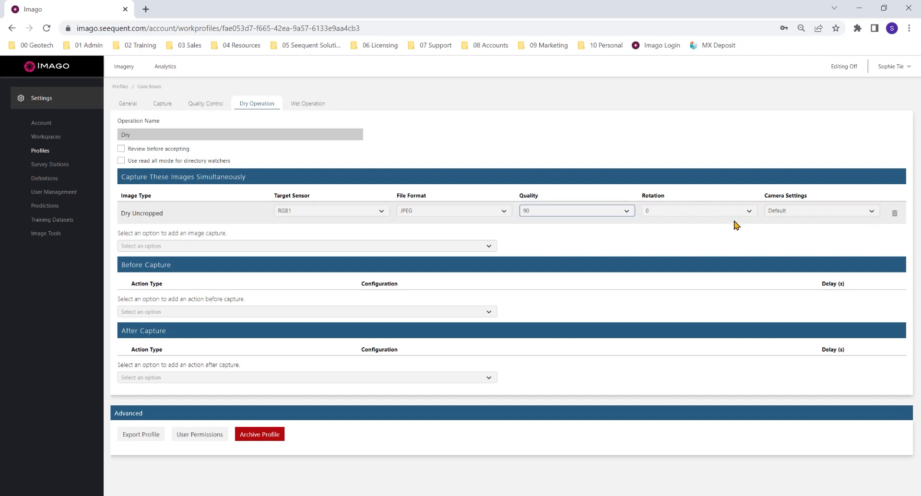
Step: Check rotation options, try the Canon camera preset, restore Default, then view Wet
left_click(698, 210)
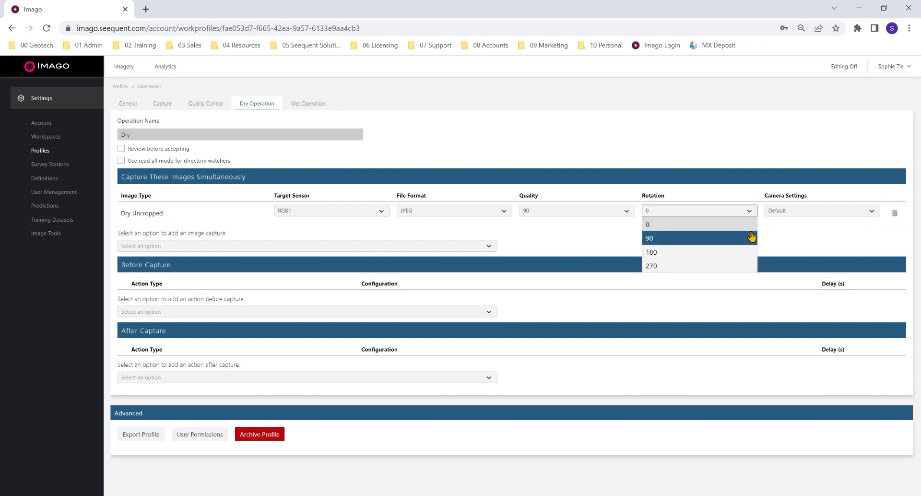
mouse_move(747, 273)
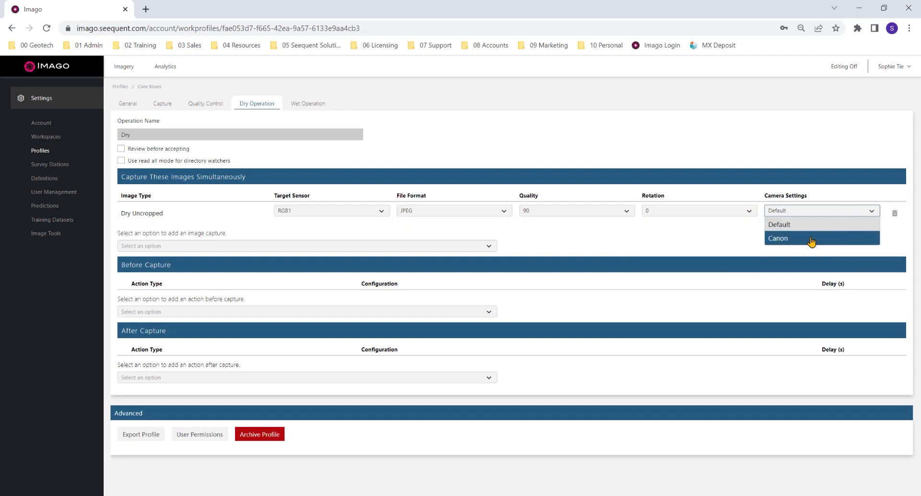
left_click(778, 238)
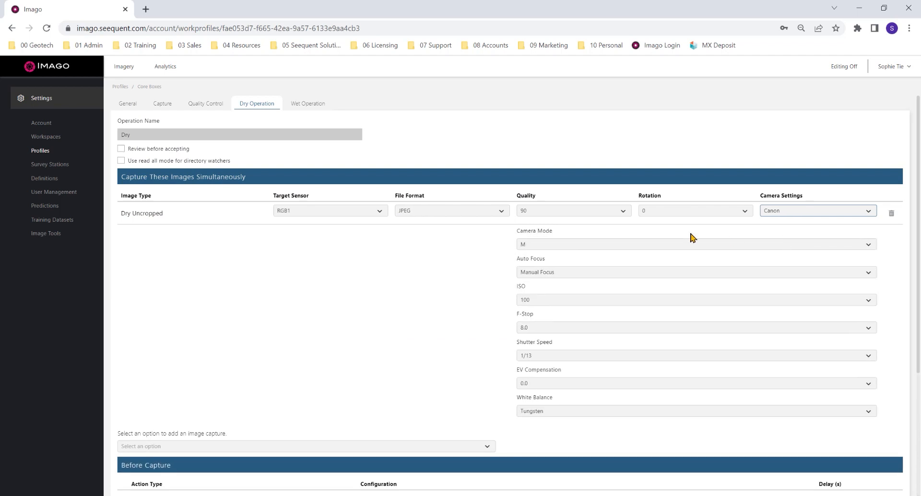
mouse_move(565, 402)
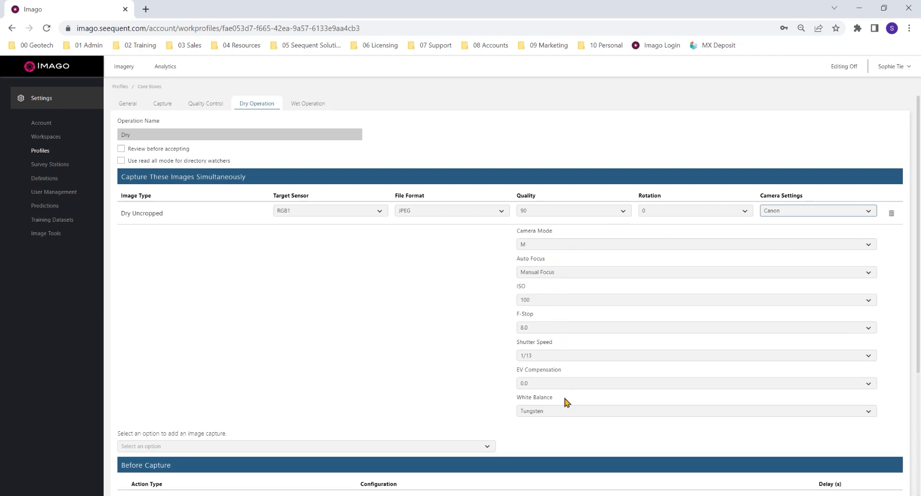
mouse_move(561, 235)
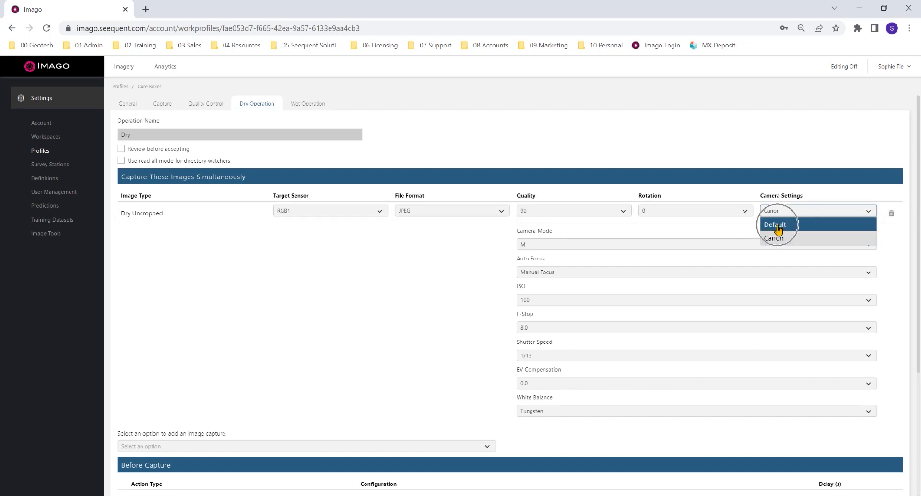
left_click(775, 225)
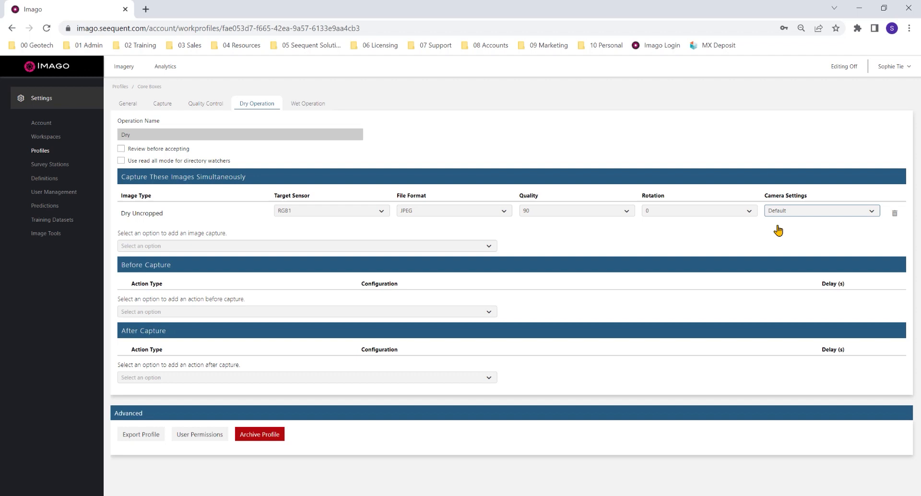
left_click(307, 103)
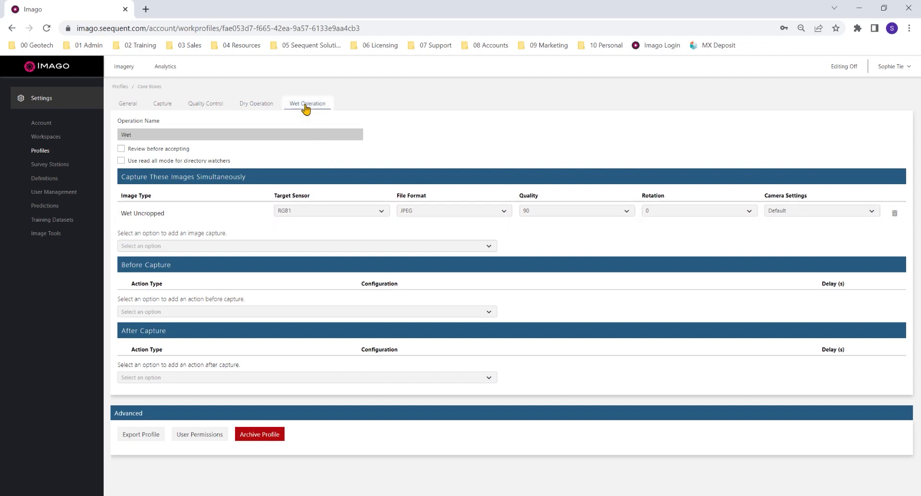
Step: Add an unassigned user to the Core Boxes profile as a Viewer
left_click(199, 436)
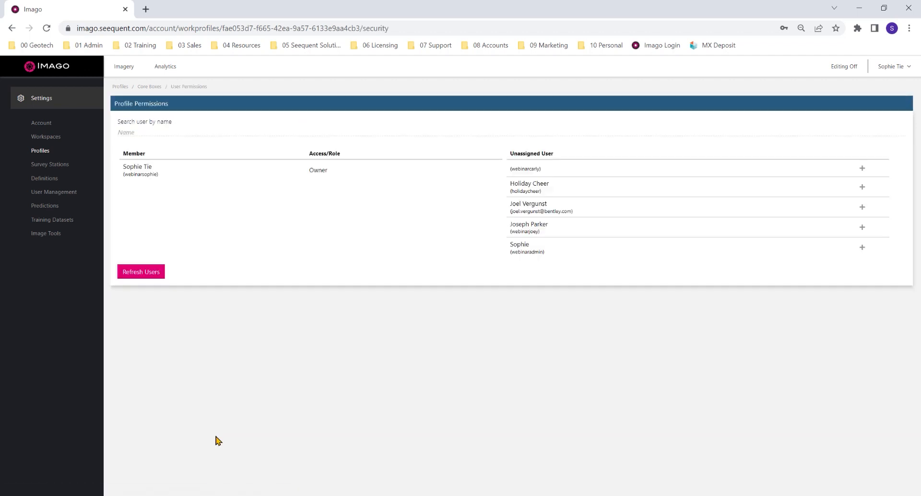
mouse_move(855, 206)
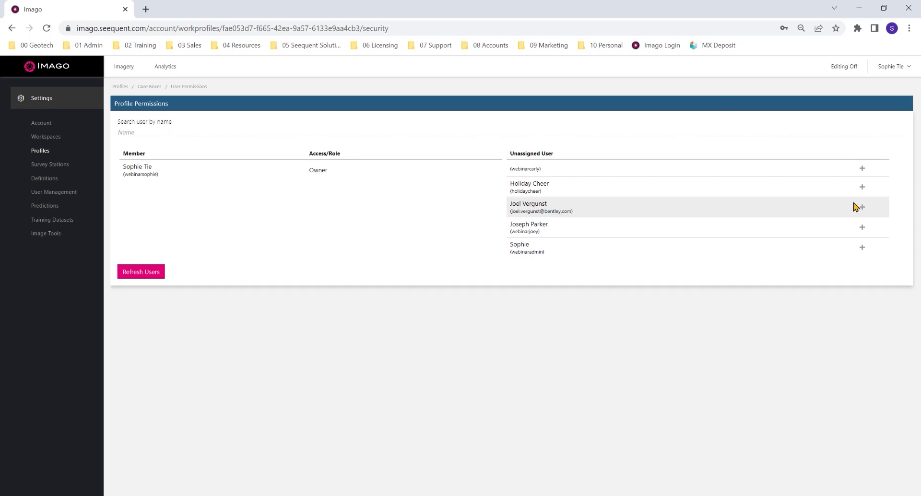
left_click(861, 206)
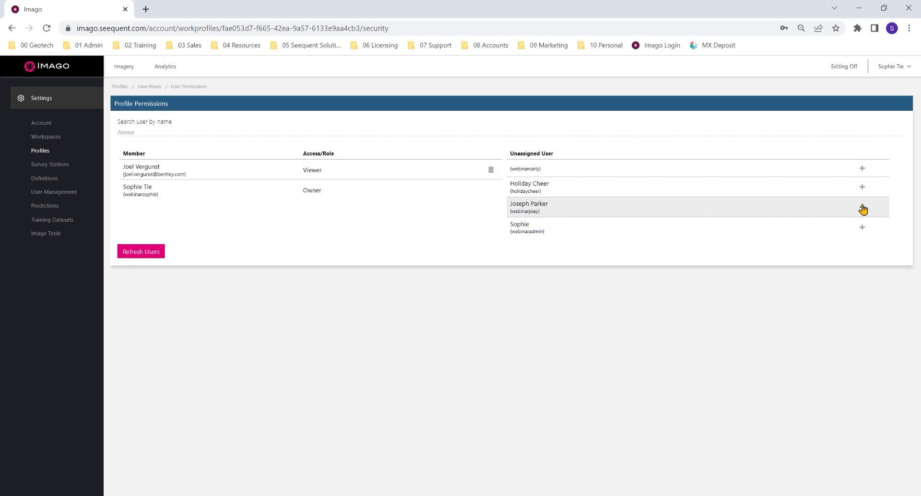
left_click(862, 208)
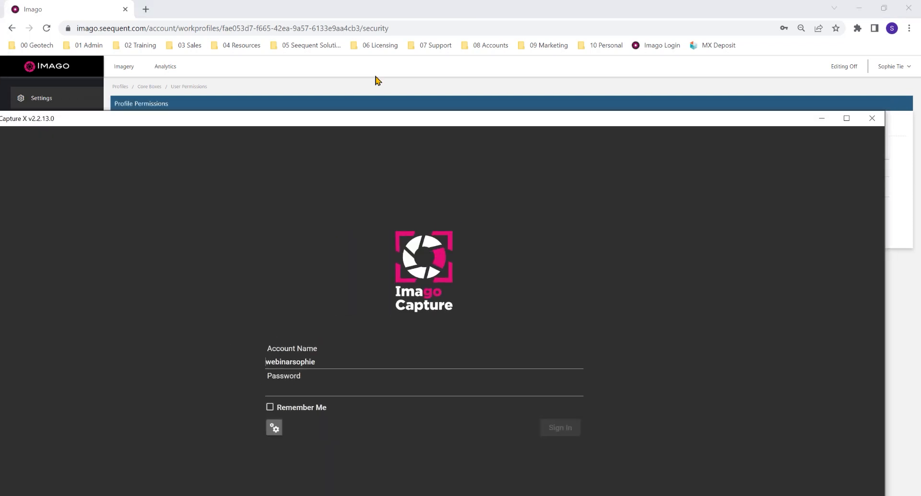
Step: Enter the password and sign in to reach the DH0001 capture screen
left_click(845, 118)
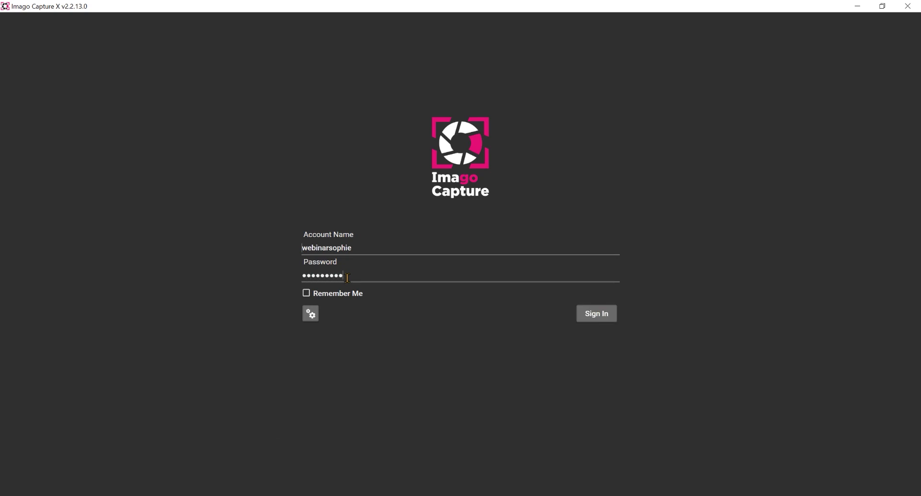
left_click(596, 313)
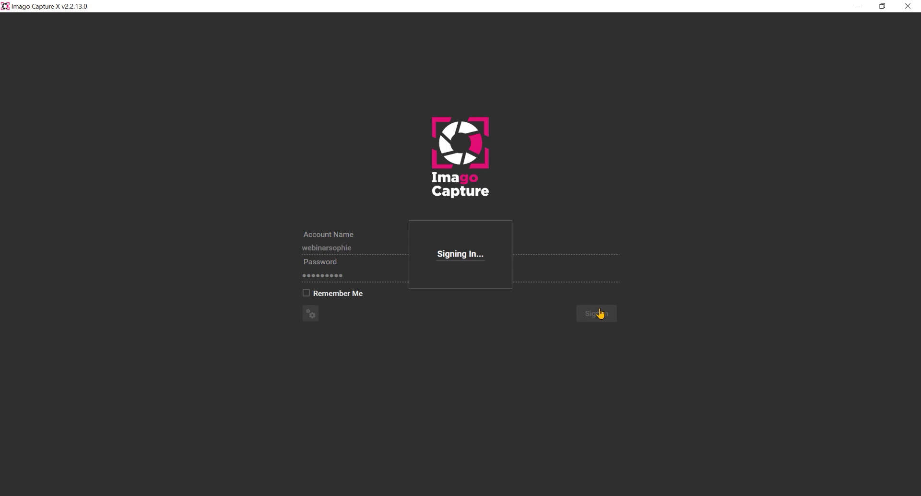
left_click(596, 313)
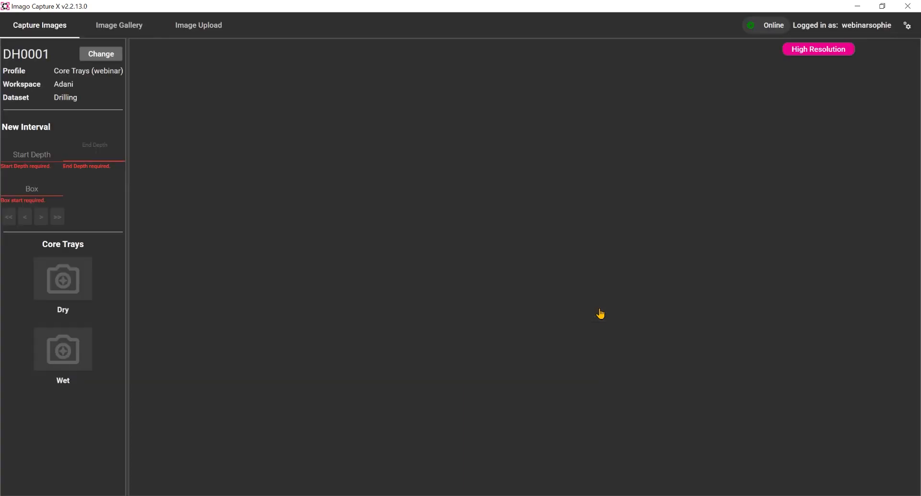
Step: Activate Core Boxes in Capture X's profile settings, replacing Core Trays (webinar)
left_click(906, 26)
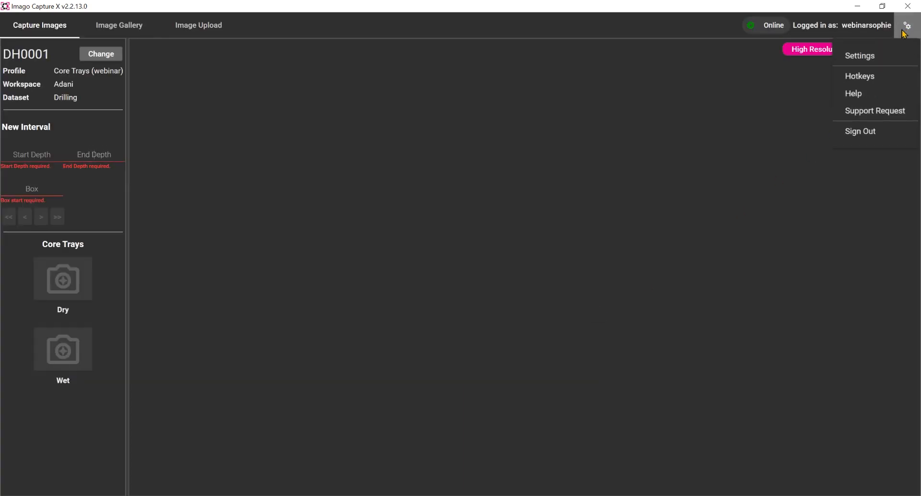
left_click(858, 55)
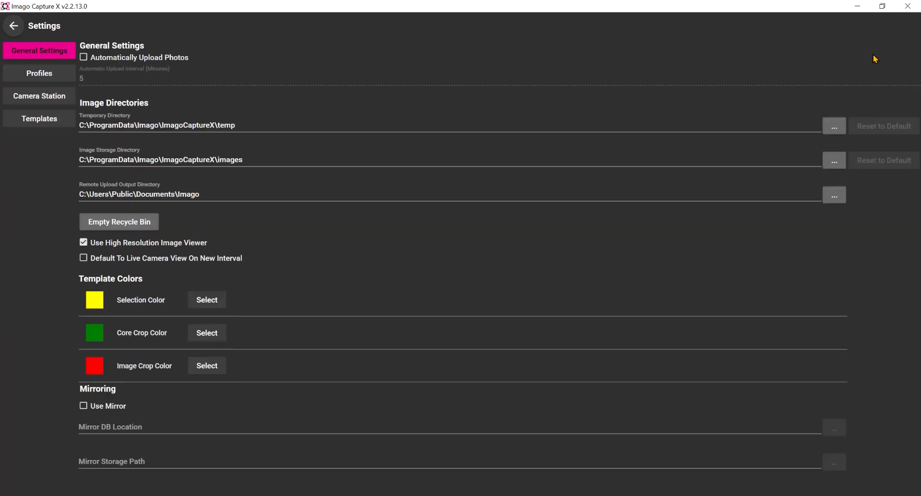
left_click(39, 73)
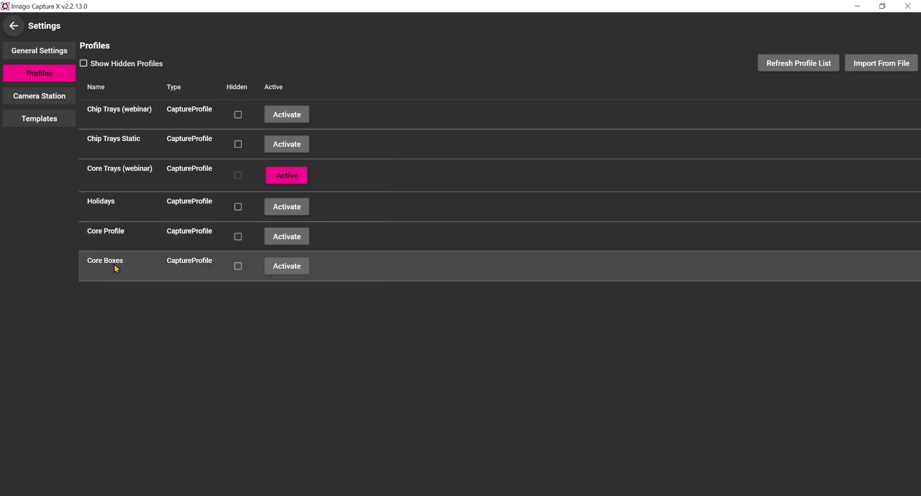
mouse_move(286, 271)
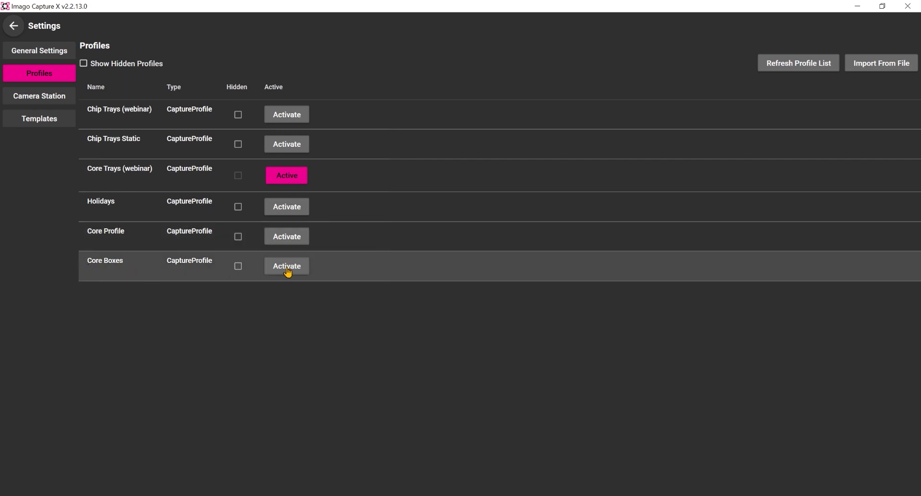
left_click(286, 265)
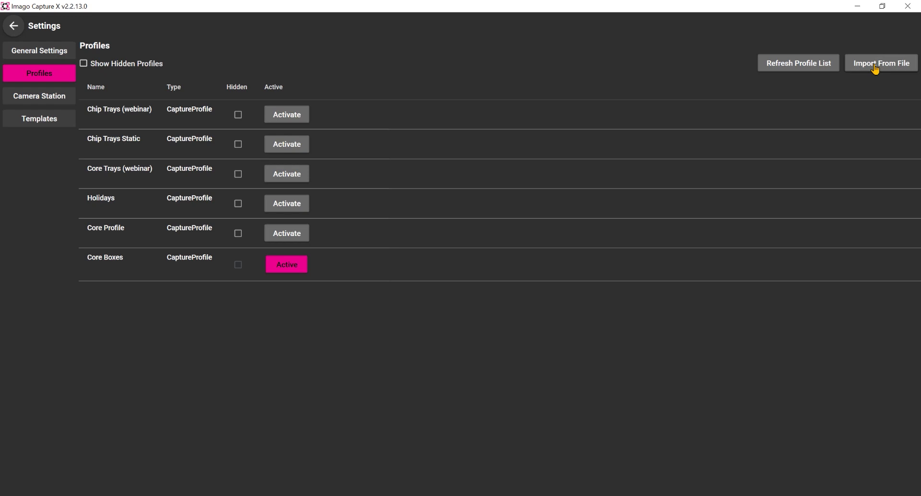
mouse_move(523, 49)
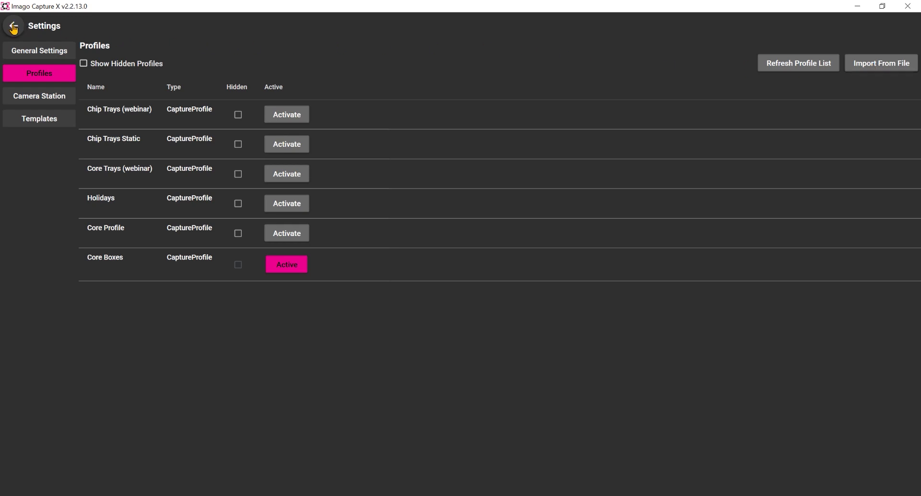
Step: Back on the capture screen, select the Cinnamon / Drilling dataset and save new collection DH00001 for Core Boxes
left_click(12, 26)
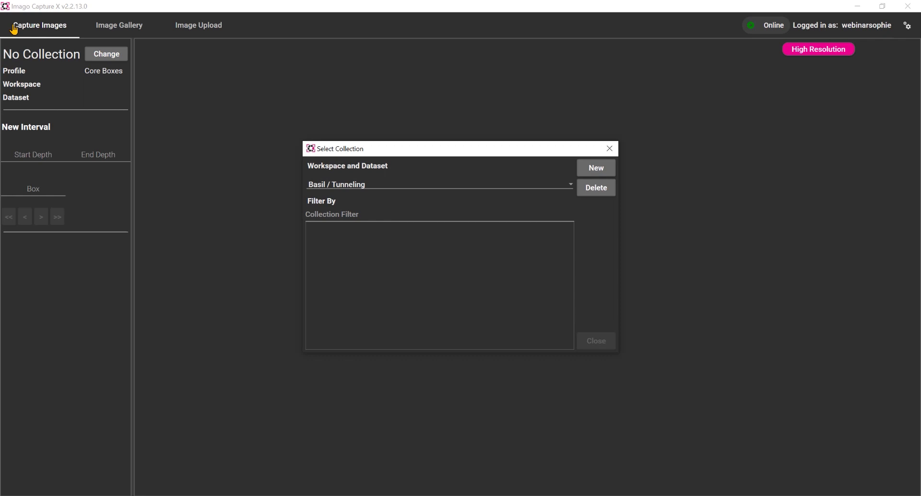
left_click(439, 184)
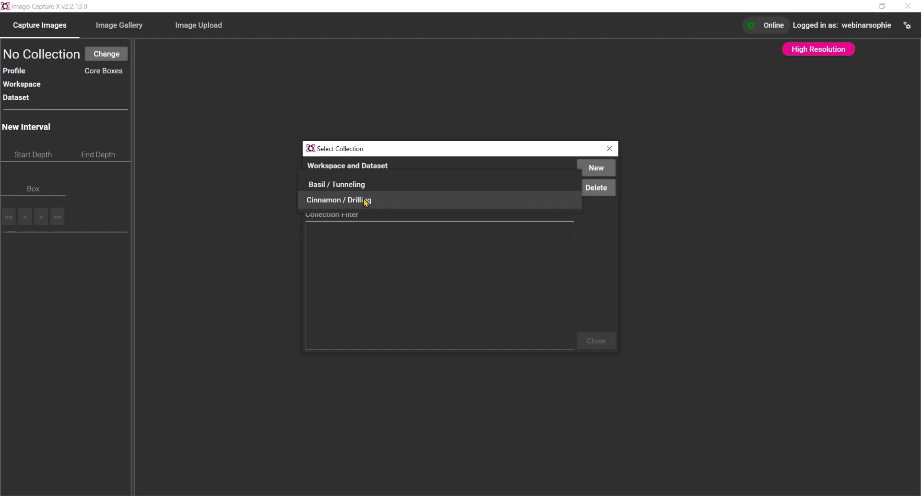
left_click(339, 200)
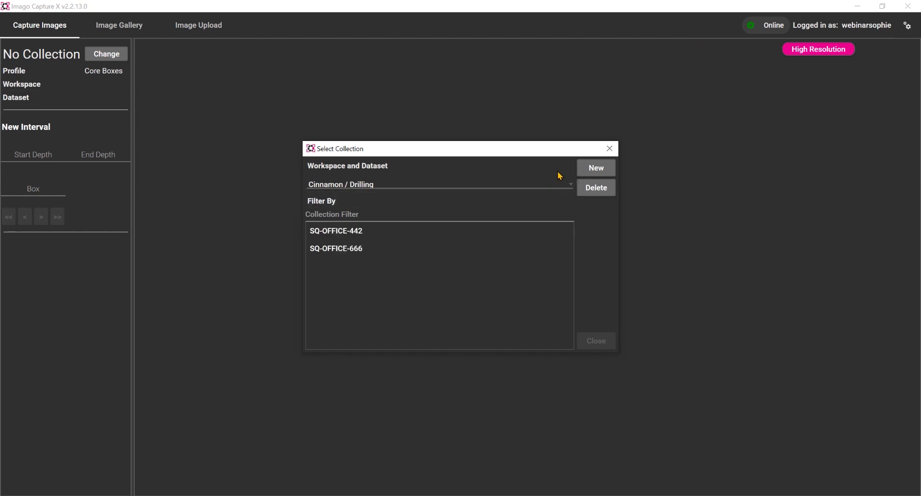
left_click(596, 168)
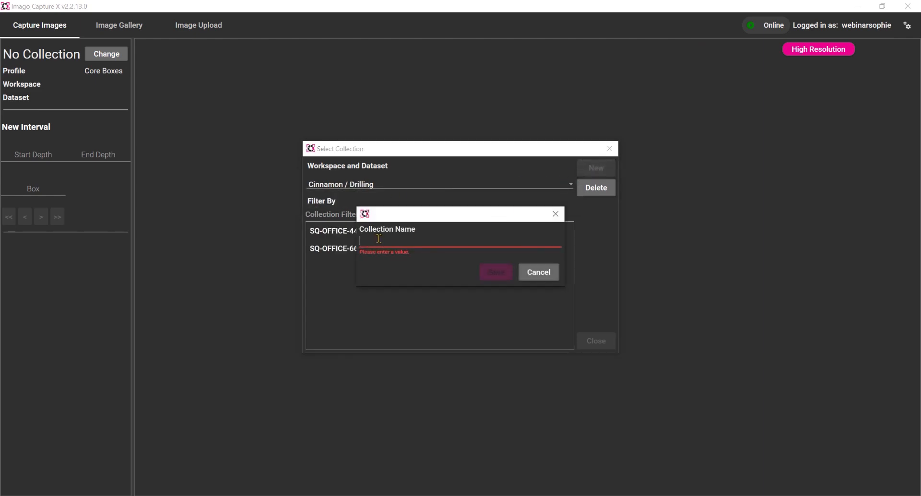
type("DH00001")
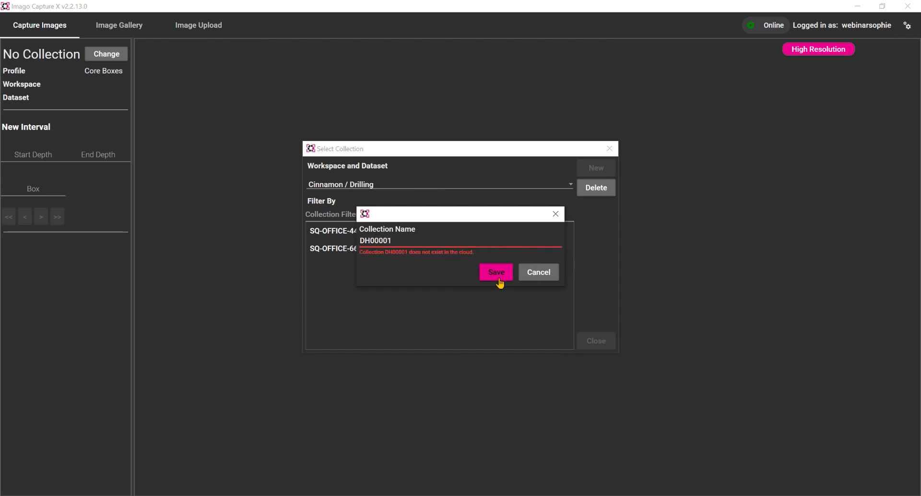
left_click(494, 271)
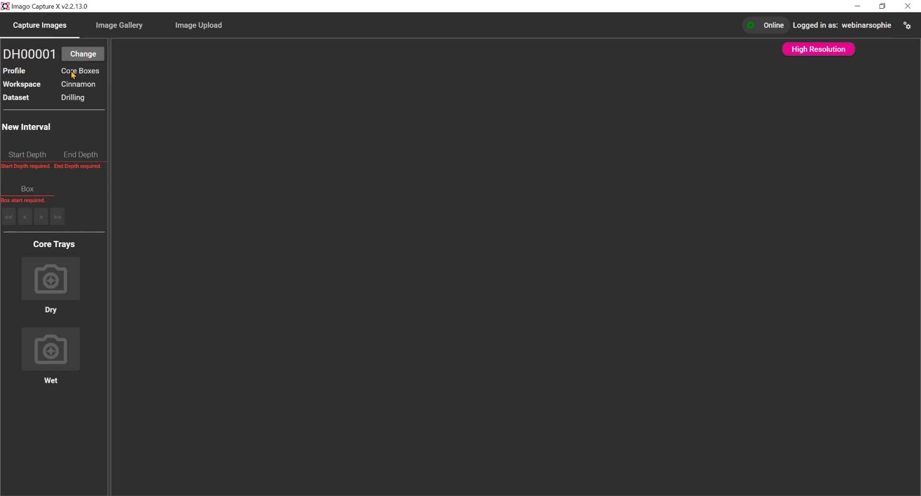
mouse_move(76, 97)
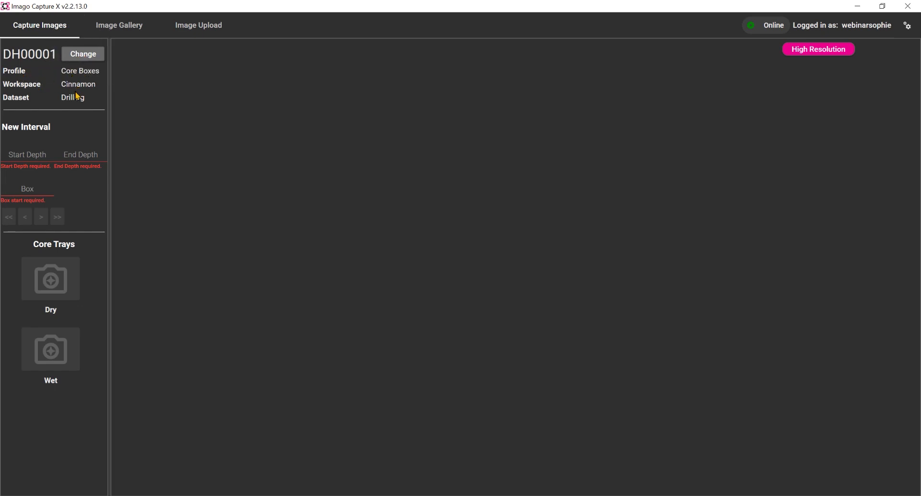
left_click(27, 155)
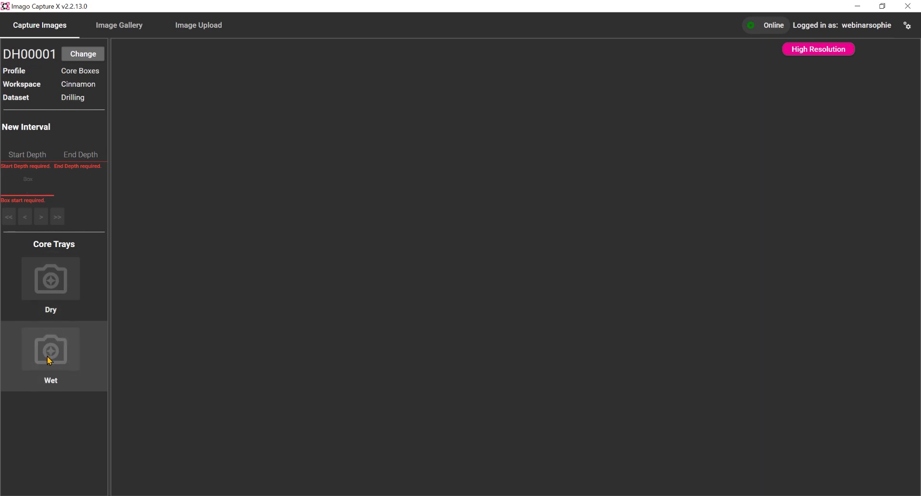
mouse_move(50, 348)
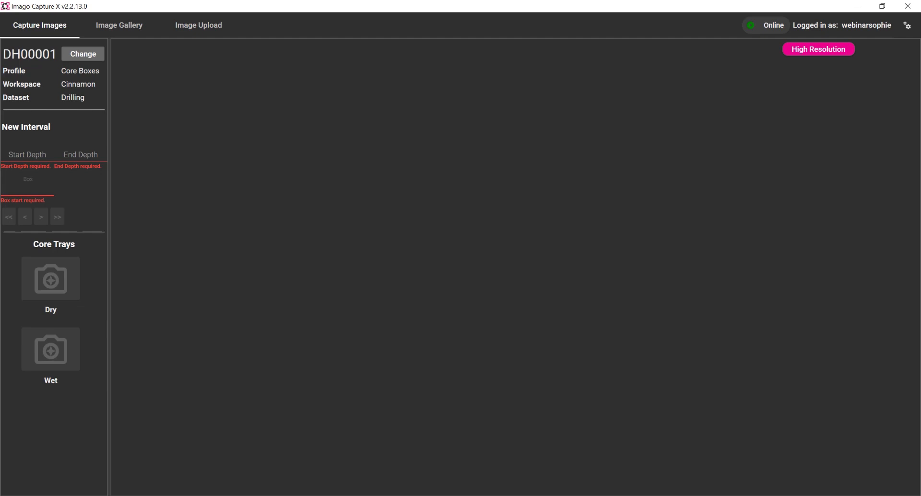